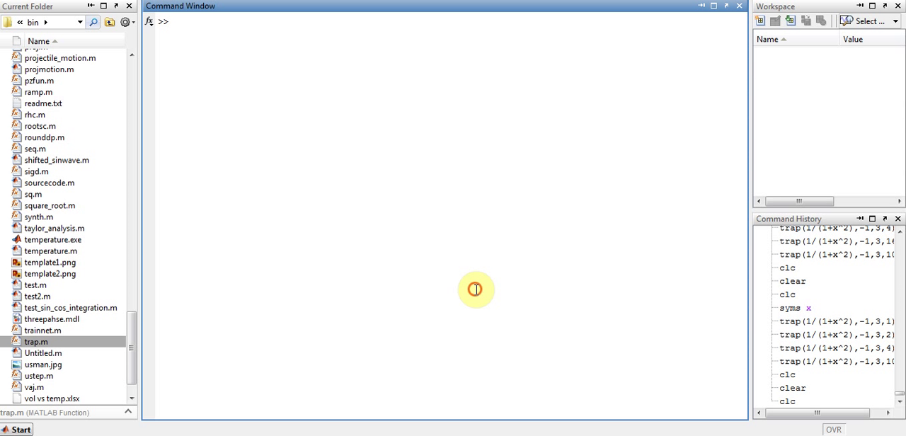
- Declare x as a symbolic variable with syms x so it appears in the workspace
{"action": "type", "text": "syms"}
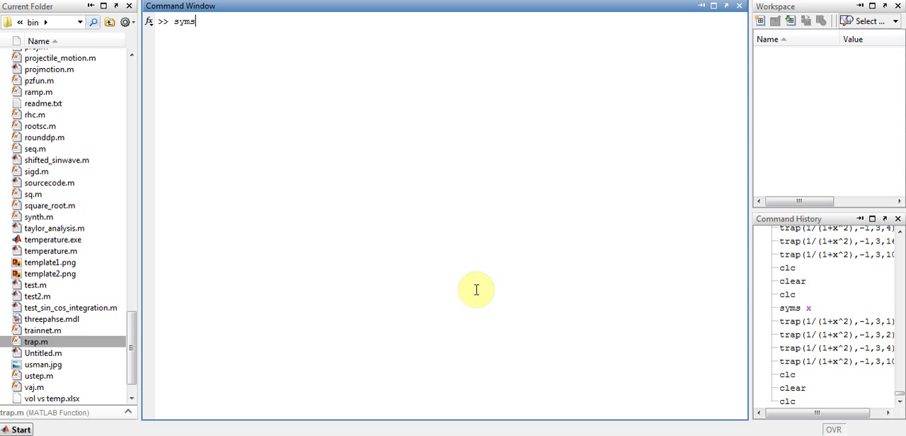
{"action": "key", "text": "Return"}
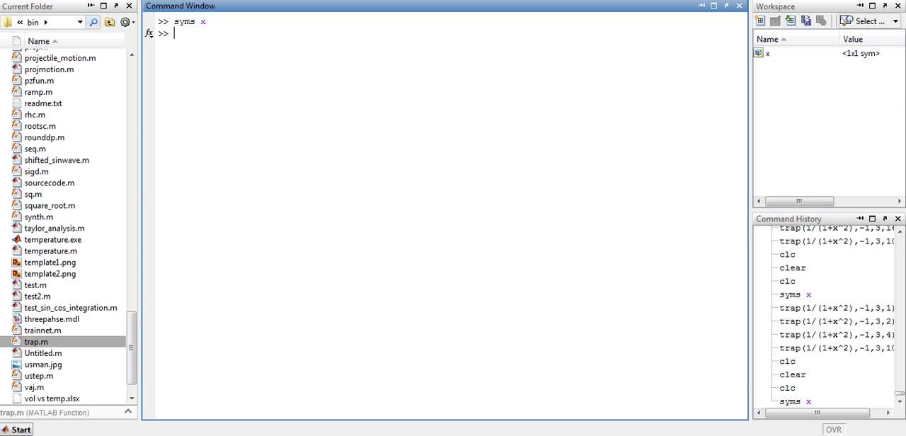
{"action": "left_click", "coordinate": [836, 320]}
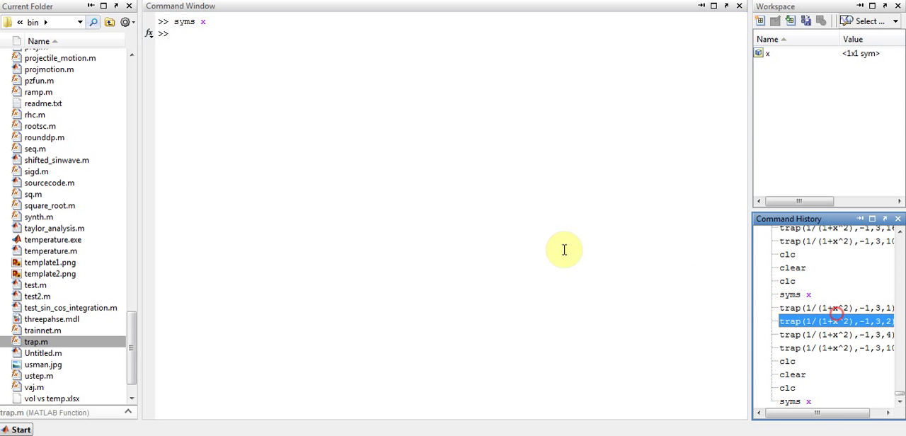
- Run trap(1/(1+x^2),-1,3,1) from history: 1.2000 versus 2.0344, 41.0158% error
{"action": "left_click", "coordinate": [836, 308]}
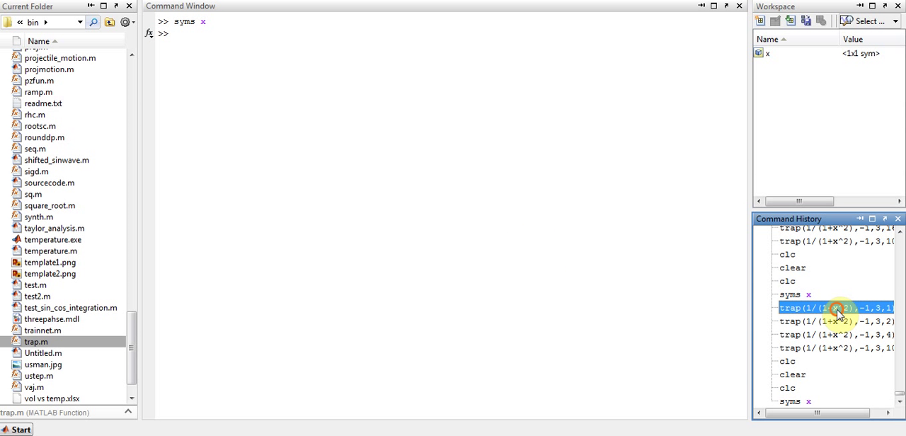
{"action": "double_click", "coordinate": [836, 307]}
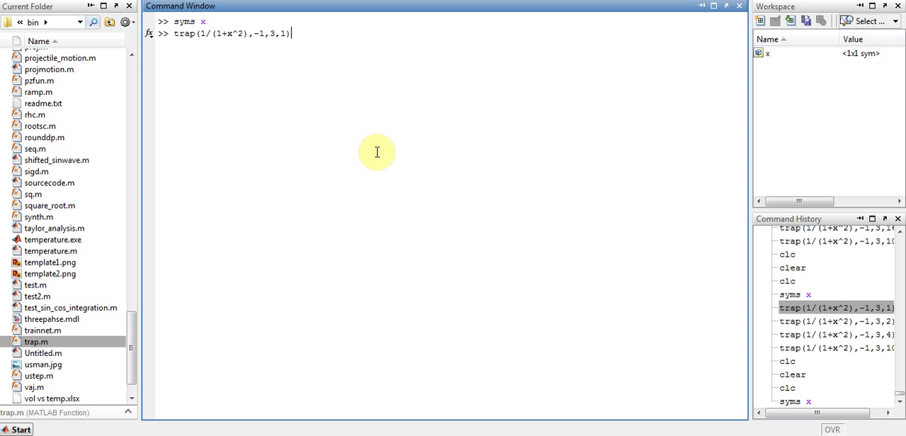
{"action": "mouse_move", "coordinate": [248, 33]}
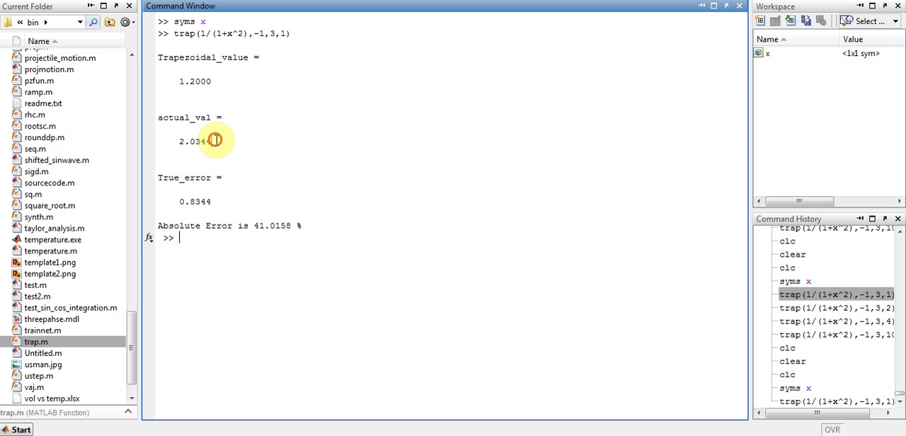
{"action": "double_click", "coordinate": [193, 141]}
{"action": "type", "text": "trap(1/(1+x^2),-1,3,1)"}
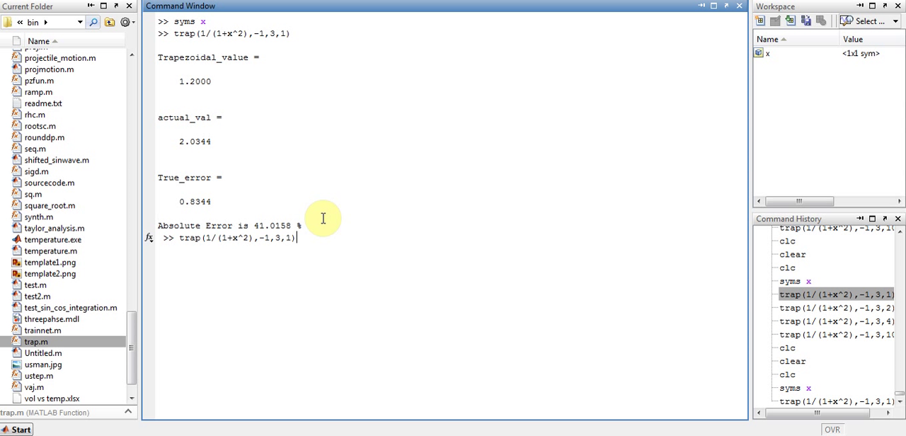
- Change the interval count to 2 and rerun: 1.6000, 21.3544% absolute error
{"action": "key", "text": "Backspace"}
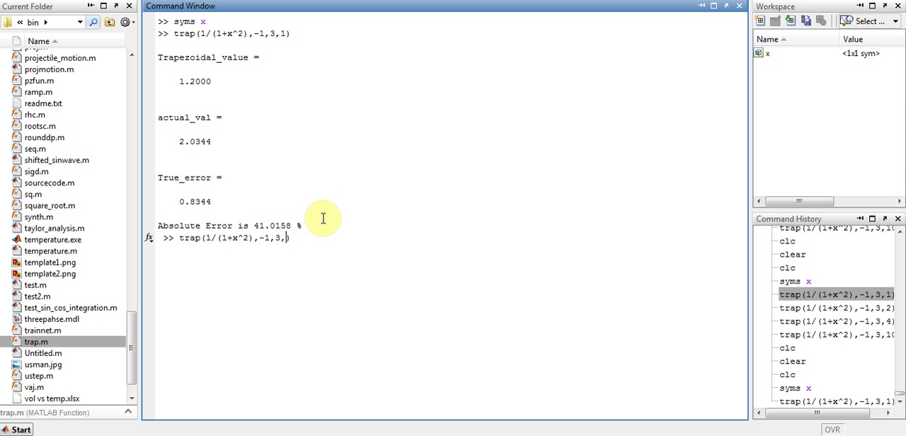
{"action": "type", "text": "2)"}
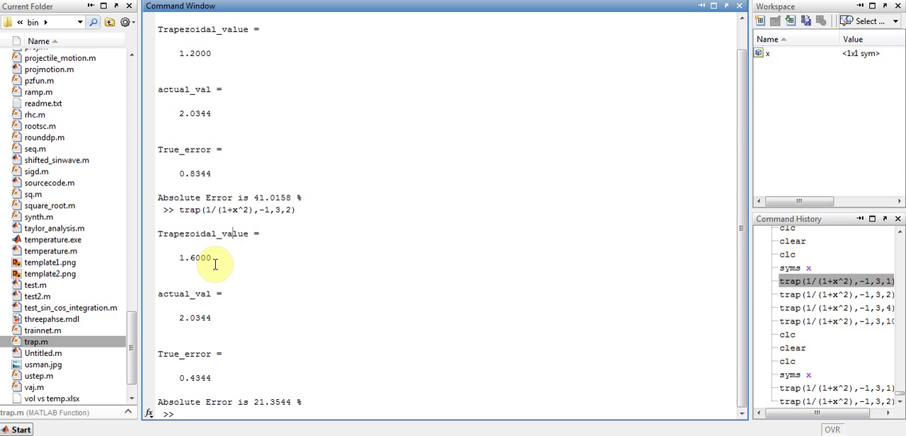
{"action": "mouse_move", "coordinate": [225, 60]}
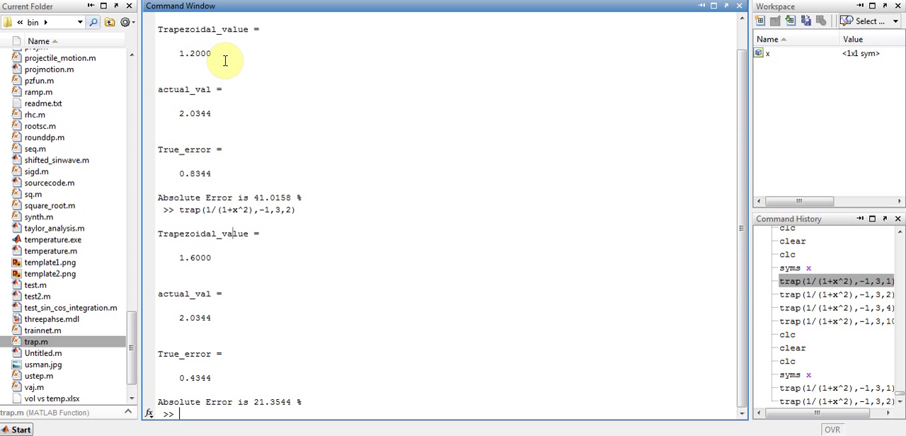
{"action": "mouse_move", "coordinate": [197, 302]}
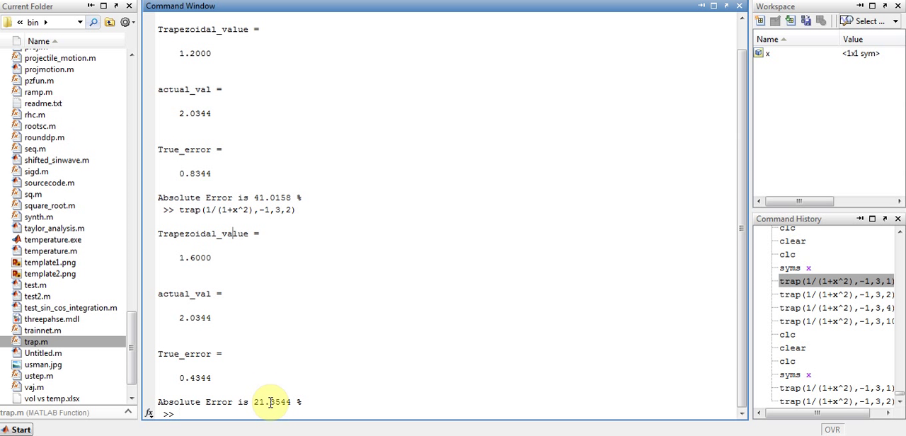
- Run trap(1/(1+x^2),-1,3,6): 2.0133 against 2.0344, 1.0416% absolute error
{"action": "type", "text": "trap(1/(1+x^2),-1,3,)"}
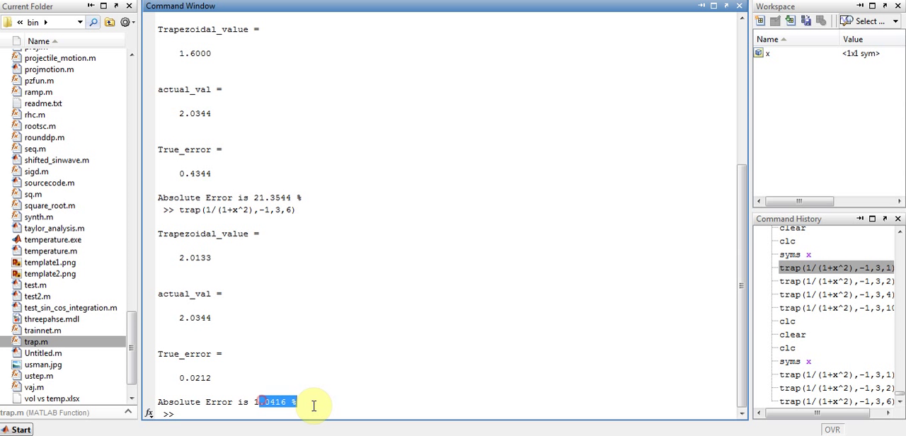
{"action": "left_click", "coordinate": [318, 401]}
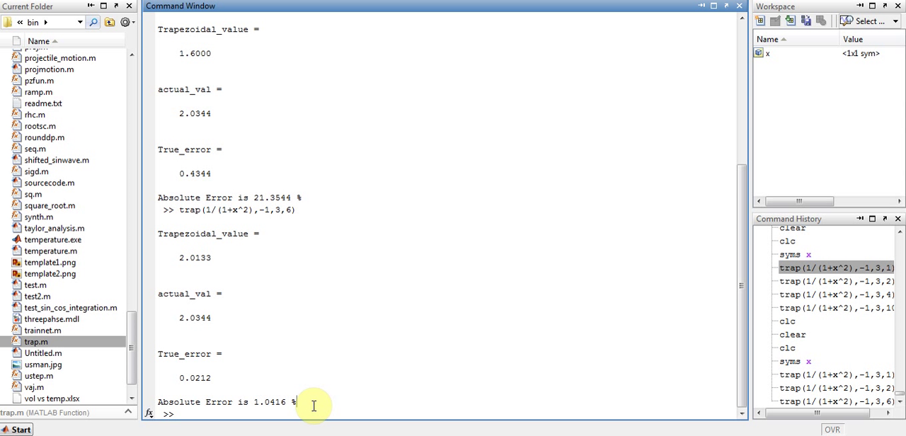
- Run trap(1/(1+x^2),-1,3,100): 2.0344 matching actual, 0.0037% absolute error
{"action": "type", "text": "trap(1/(1+x^2),-1,3,)"}
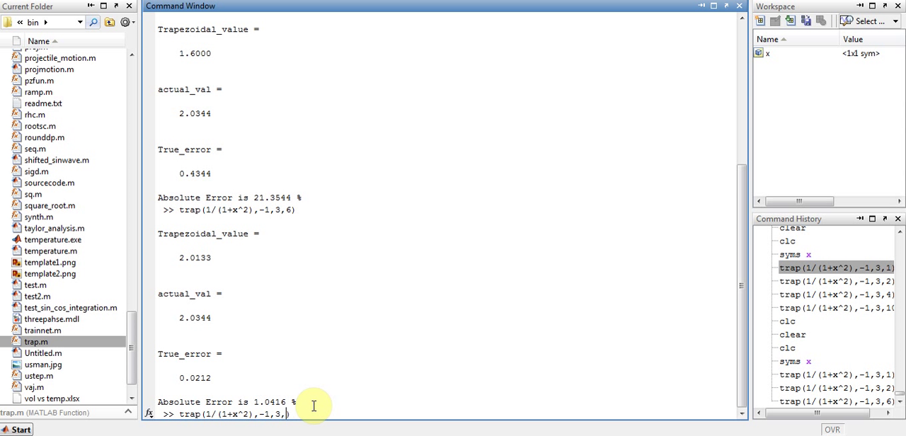
{"action": "type", "text": "100)"}
{"action": "key", "text": "Return"}
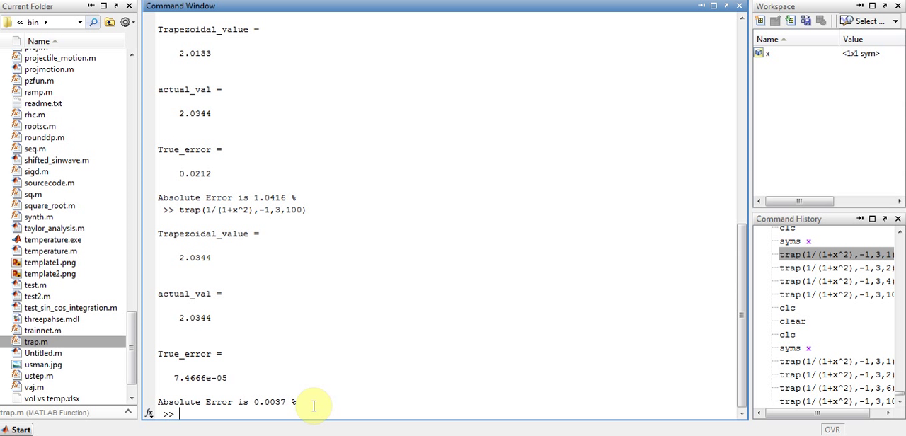
{"action": "mouse_move", "coordinate": [222, 269]}
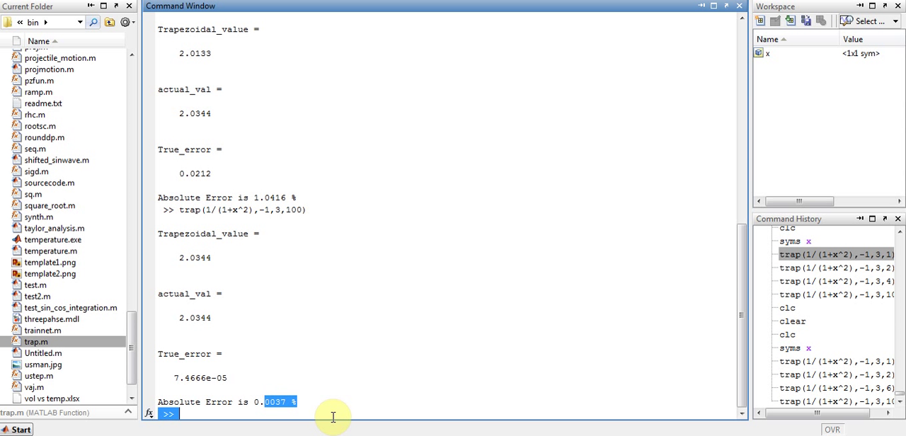
{"action": "left_click", "coordinate": [283, 383]}
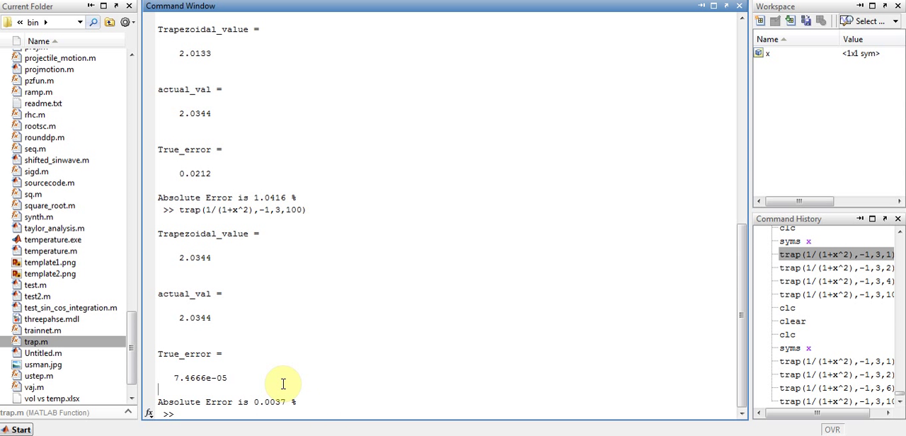